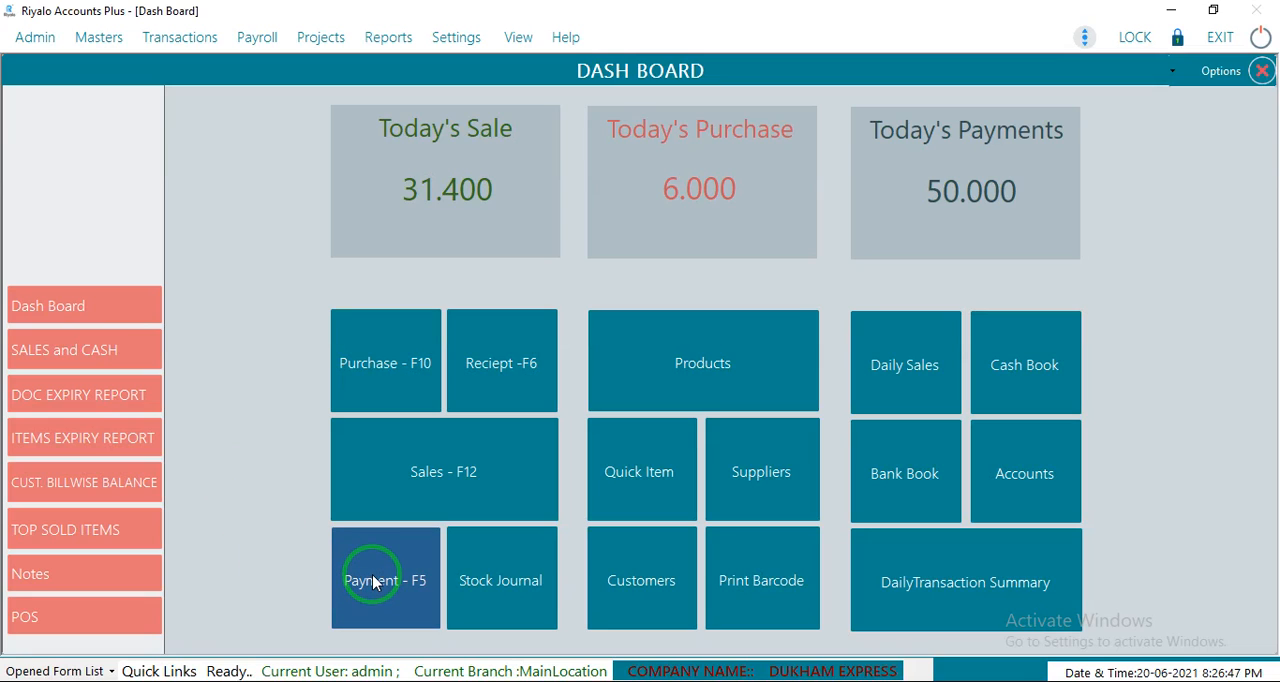
# Create a payment voucher debiting 50 to the DTS account.
pyautogui.click(385, 578)
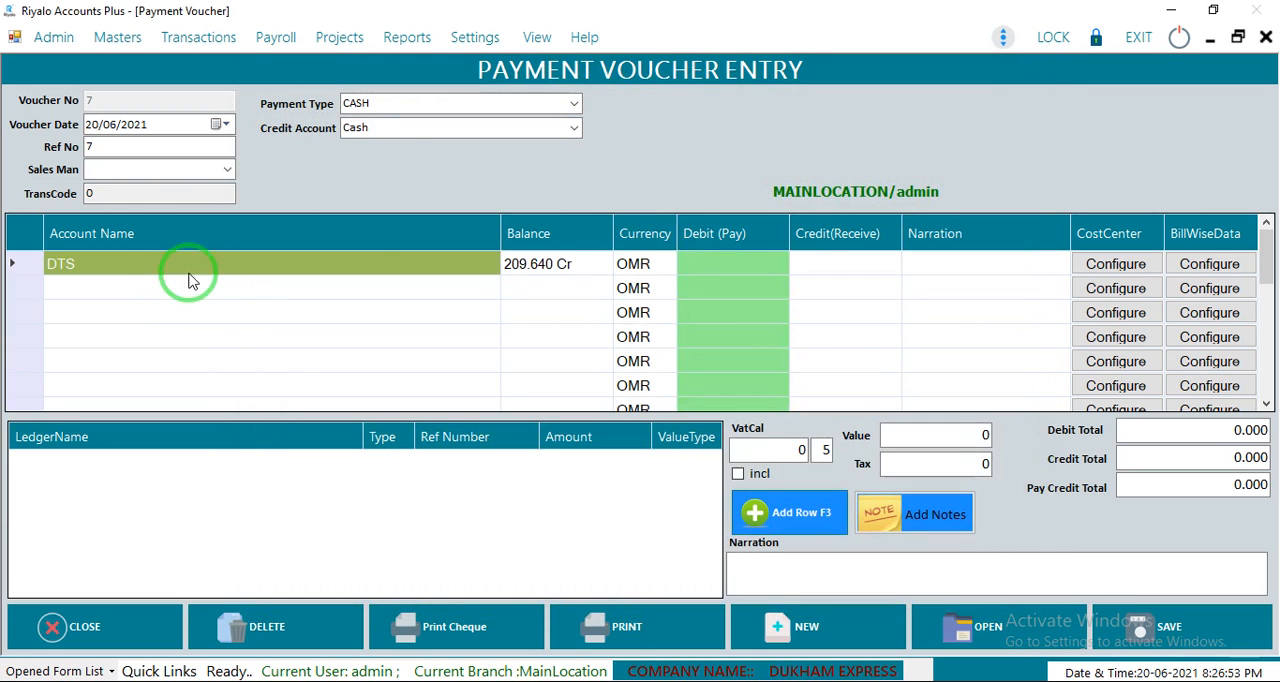
pyautogui.moveTo(538, 264)
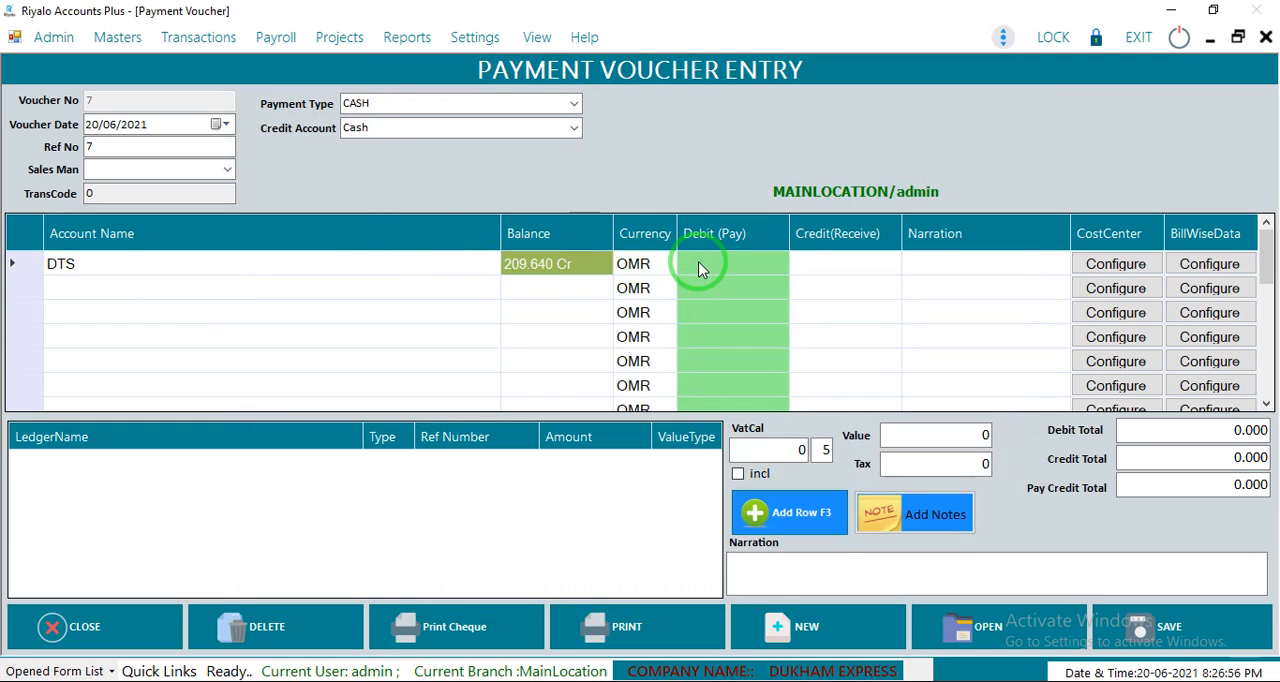
pyautogui.write('50')
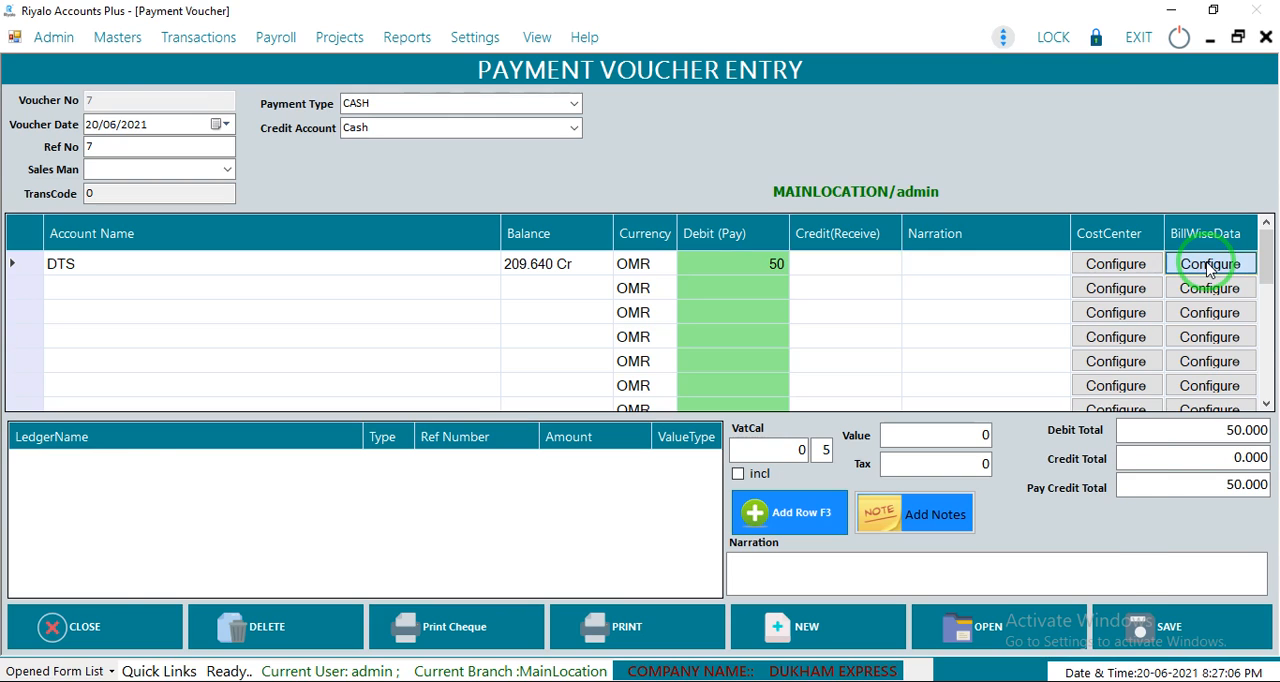
# Allocate the DTS payment to bill 505 (44.507) and bill 289 (5.493).
pyautogui.click(1211, 263)
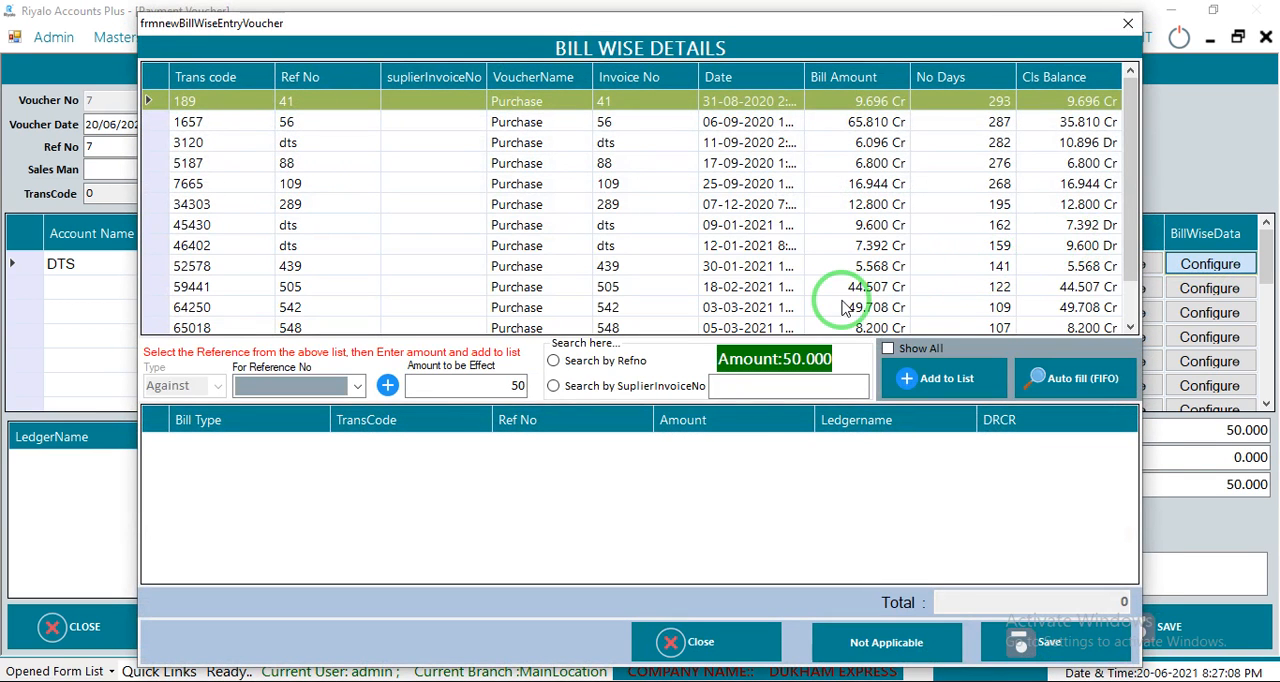
pyautogui.moveTo(810, 130)
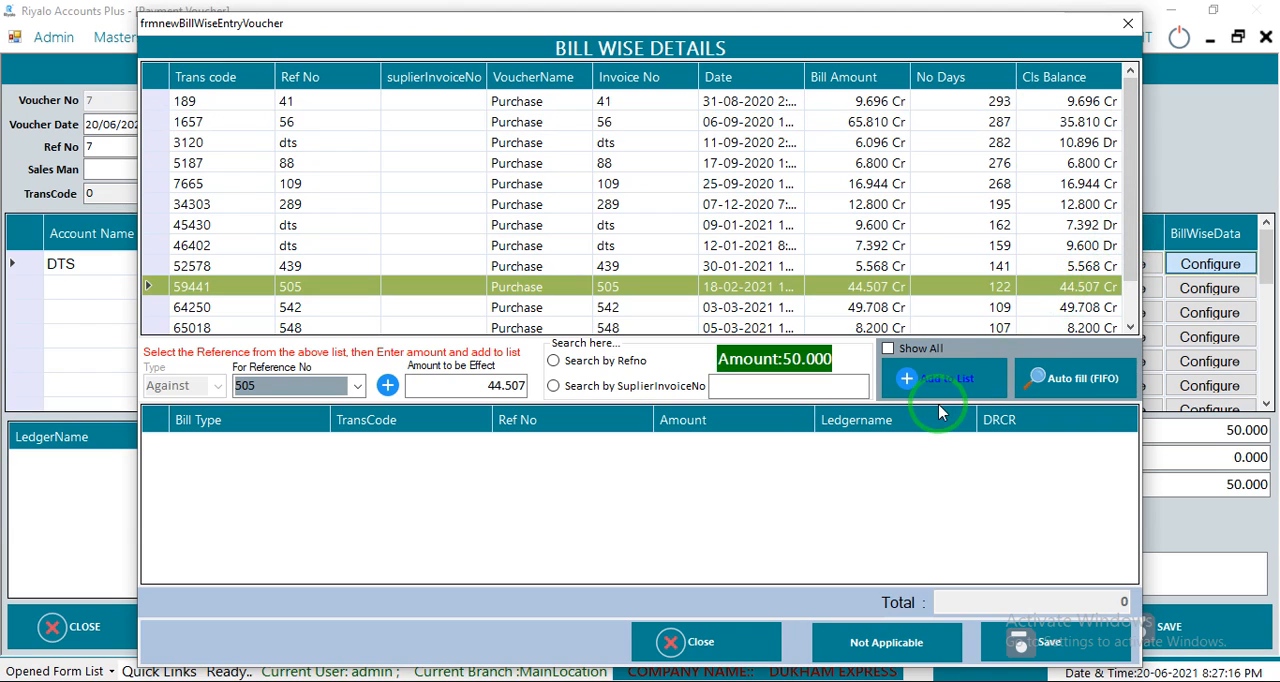
pyautogui.click(941, 378)
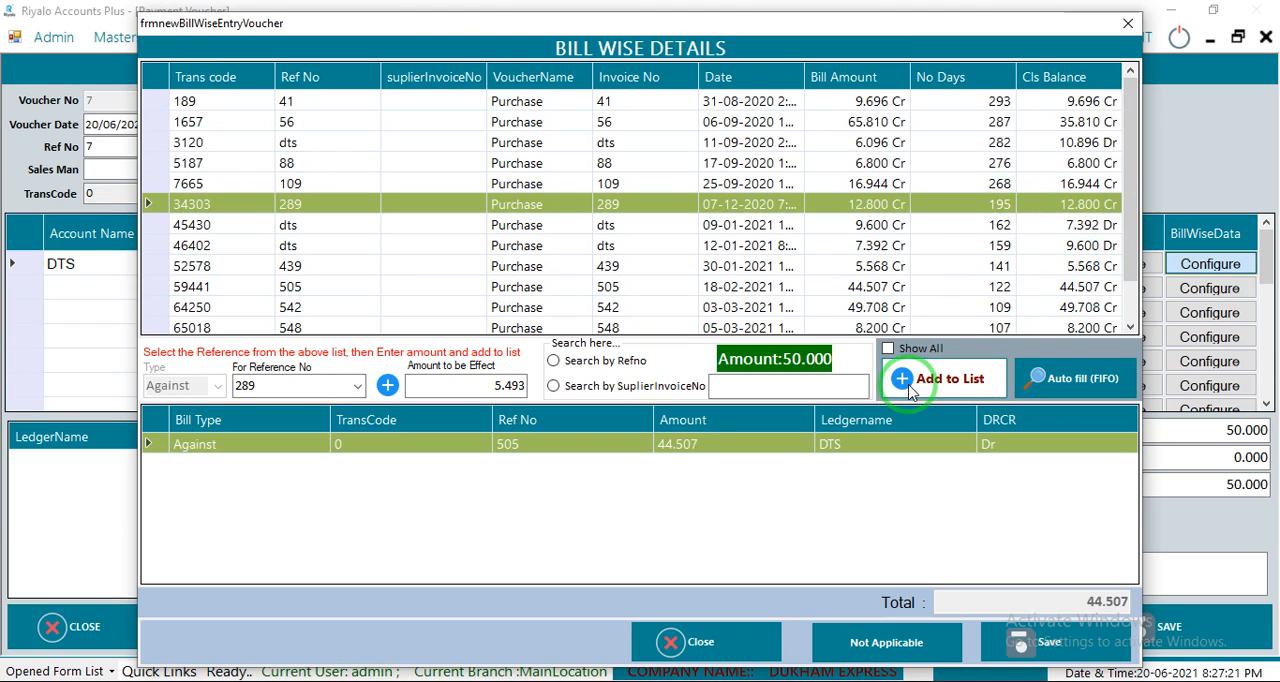
pyautogui.click(940, 378)
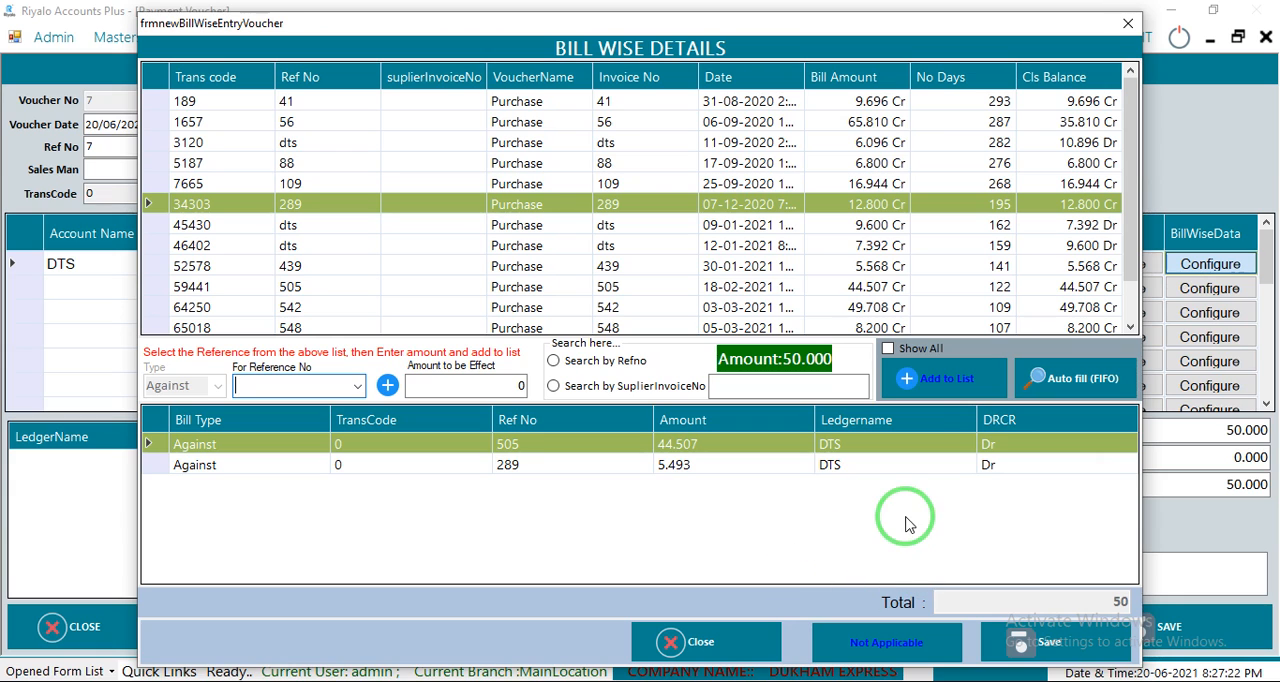
pyautogui.click(1050, 641)
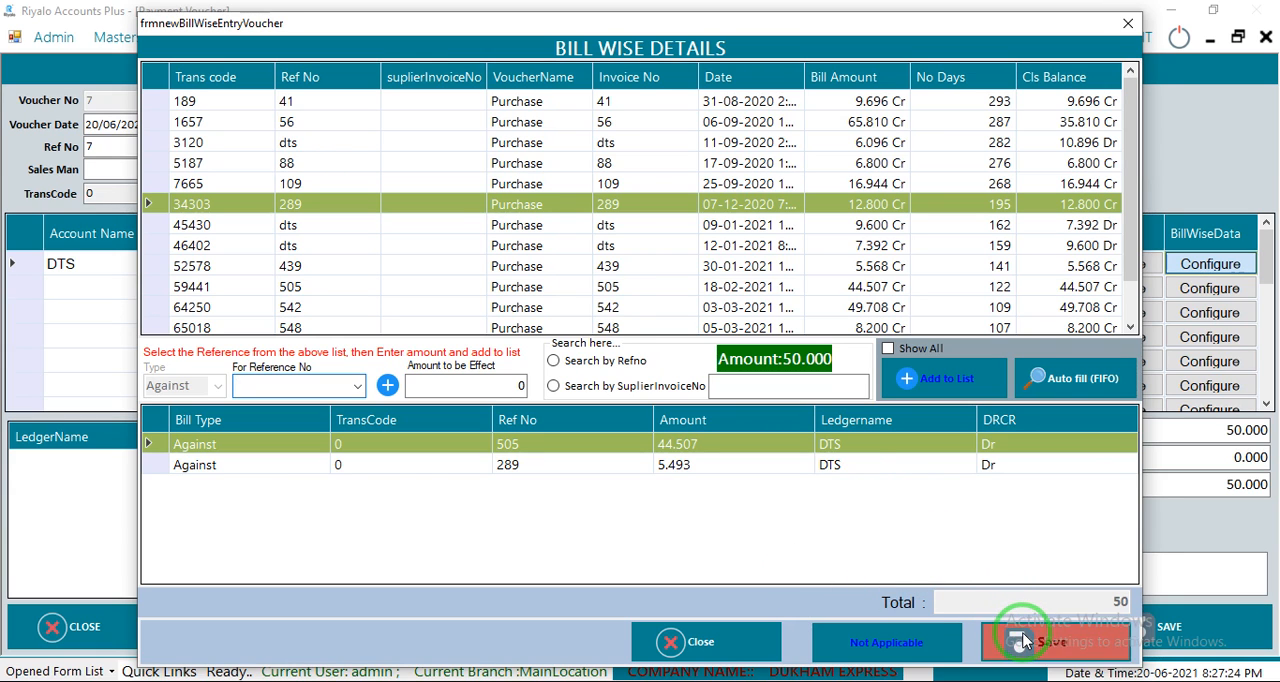
# Save the bill-wise allocations and voucher 7, confirming to open blank voucher 8.
pyautogui.click(1070, 641)
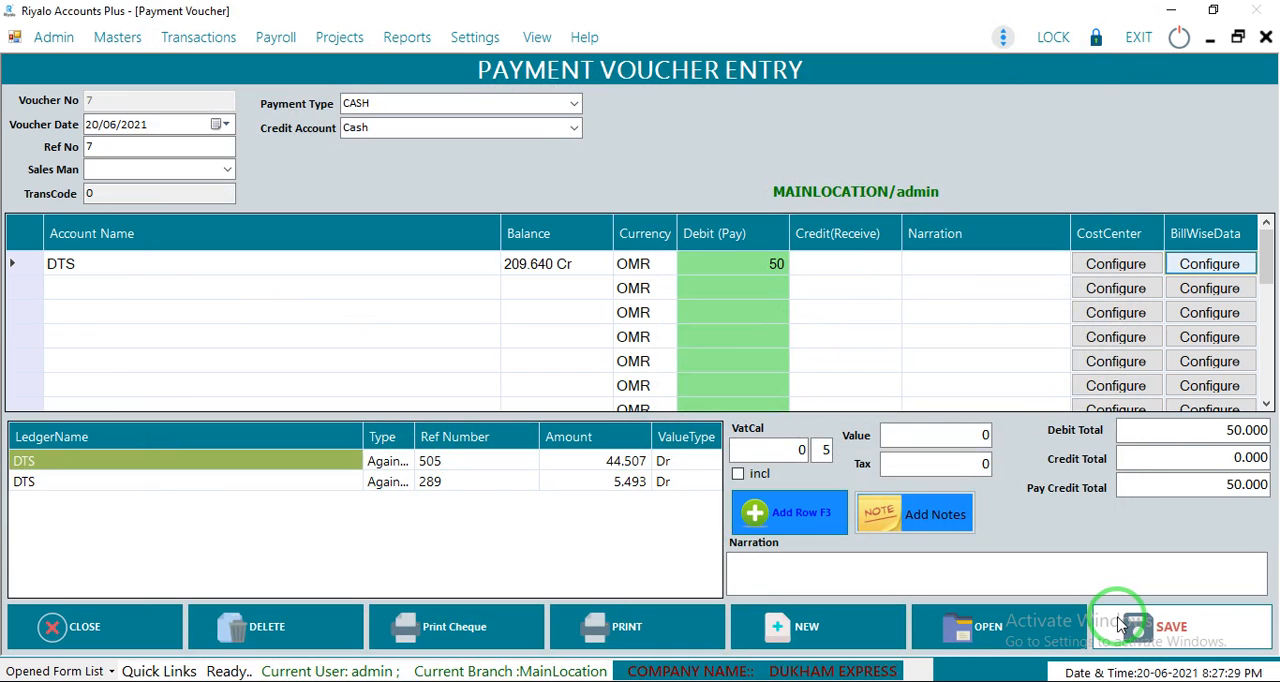
pyautogui.click(1170, 626)
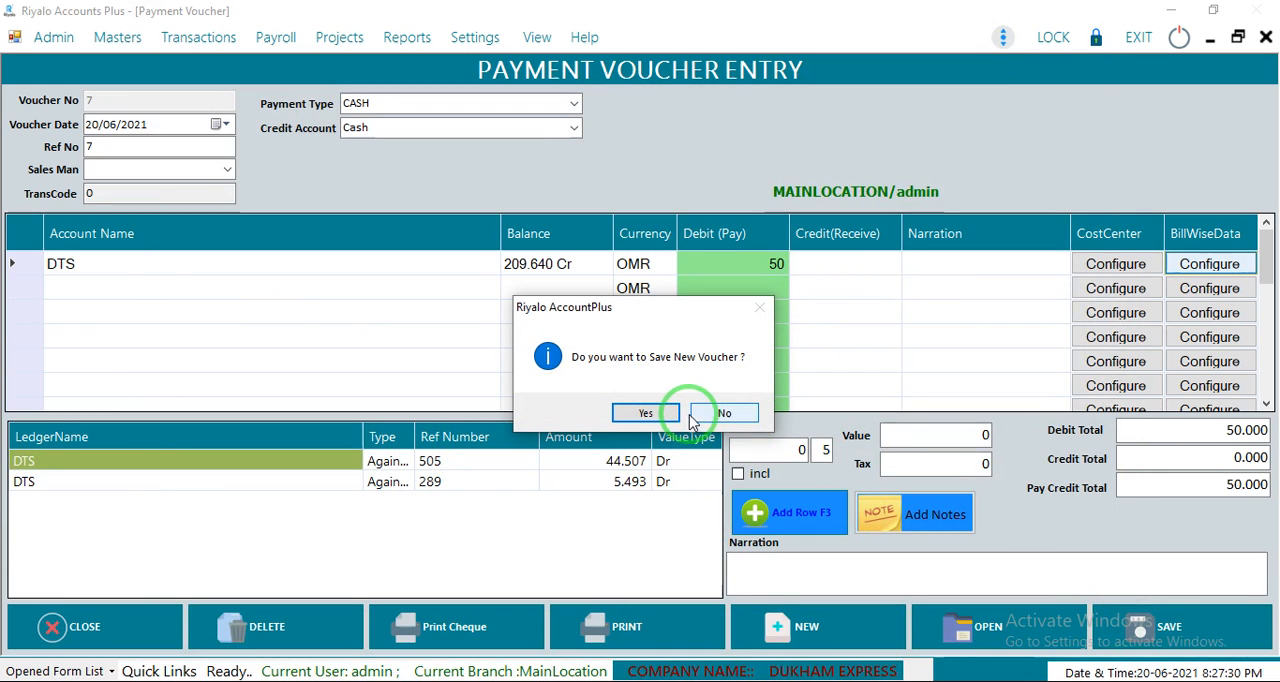
pyautogui.click(645, 413)
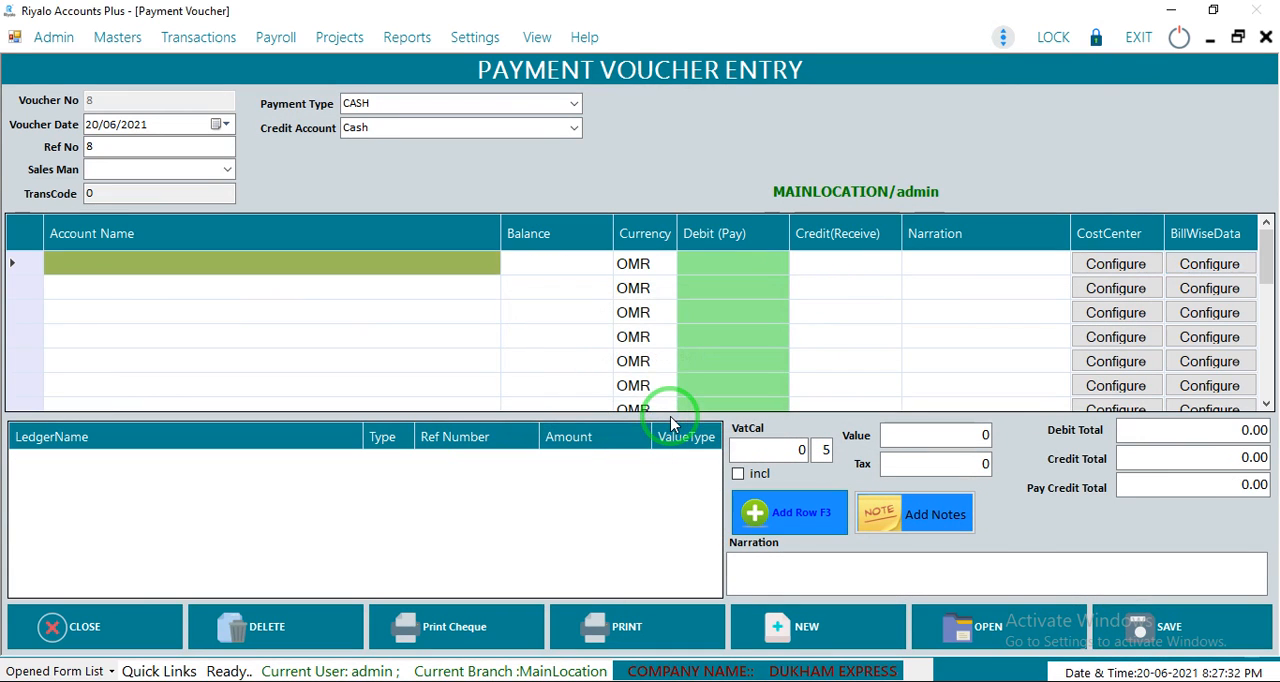